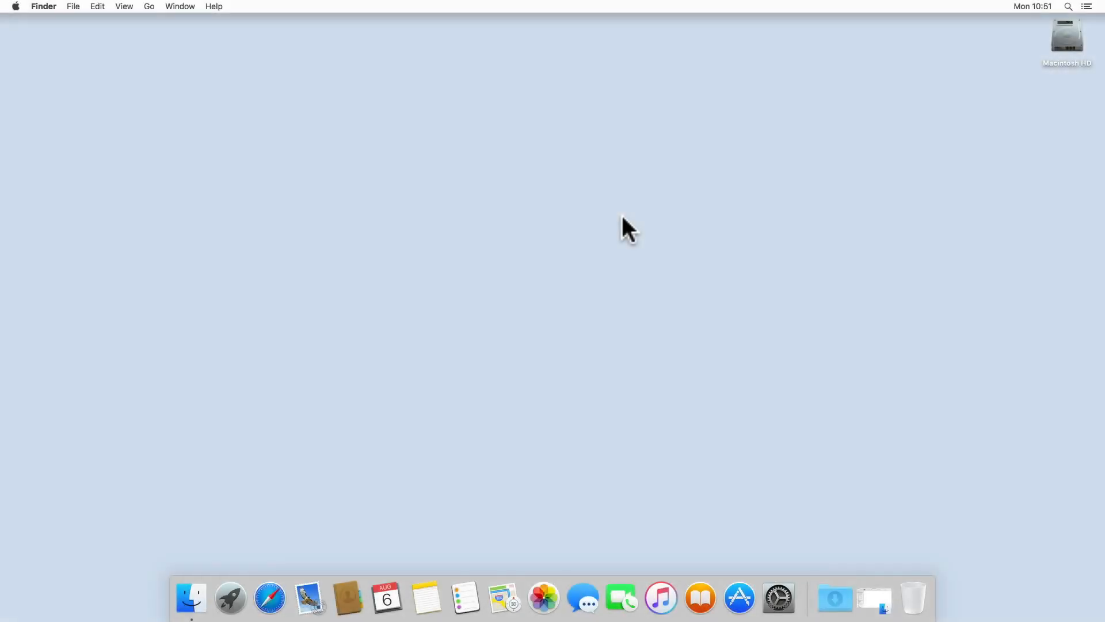
mouse_move(222, 435)
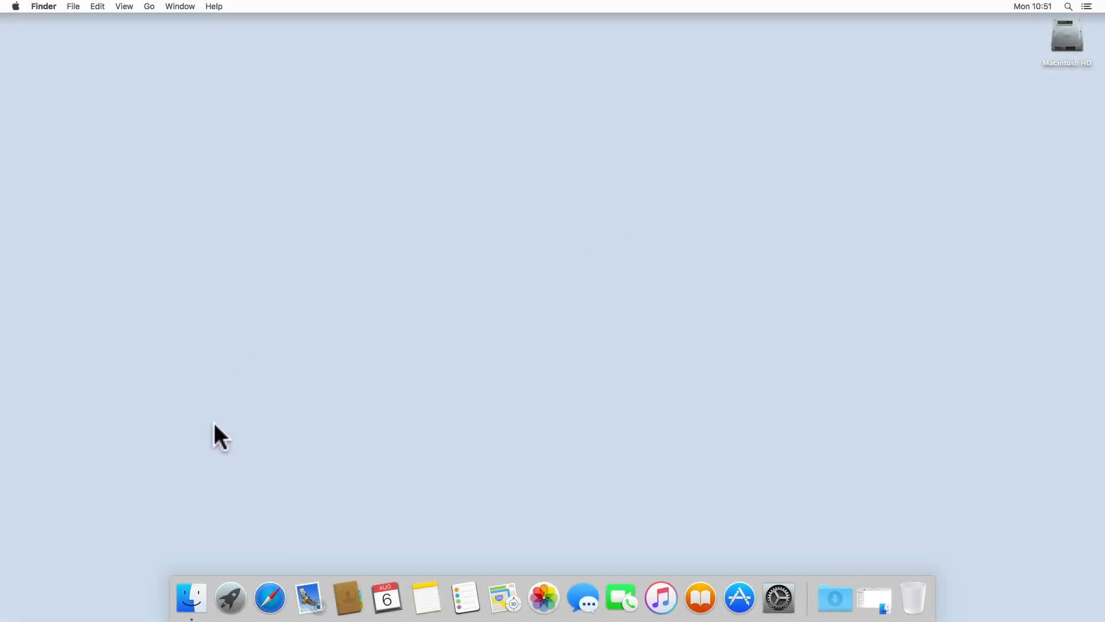
Browse the shared folders on server 192.168.1.2, then close that window
left_click(191, 597)
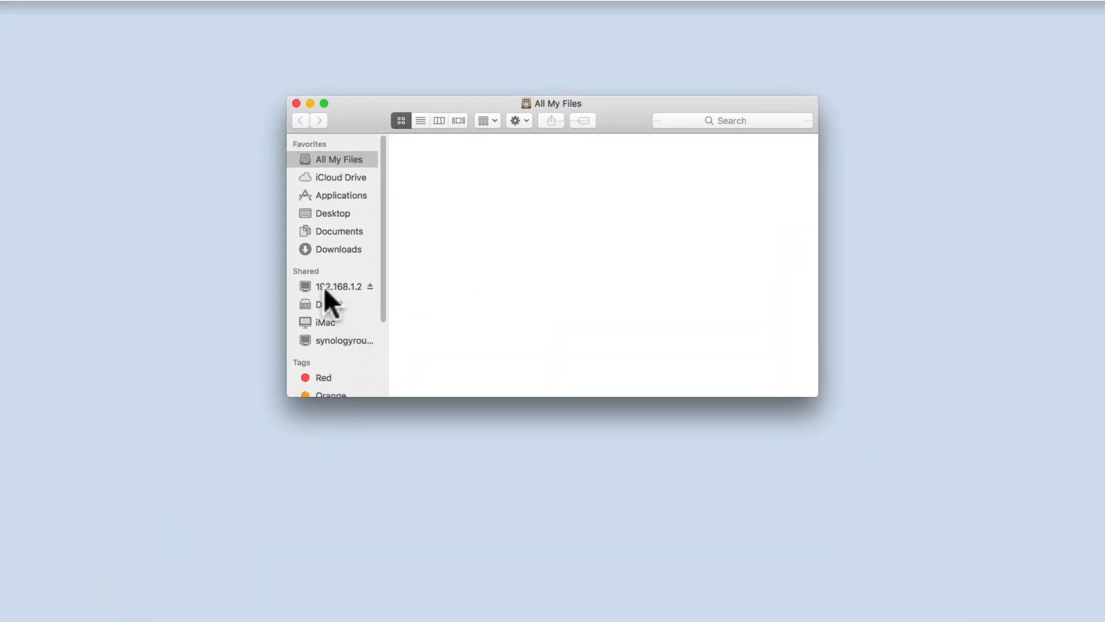
left_click(339, 286)
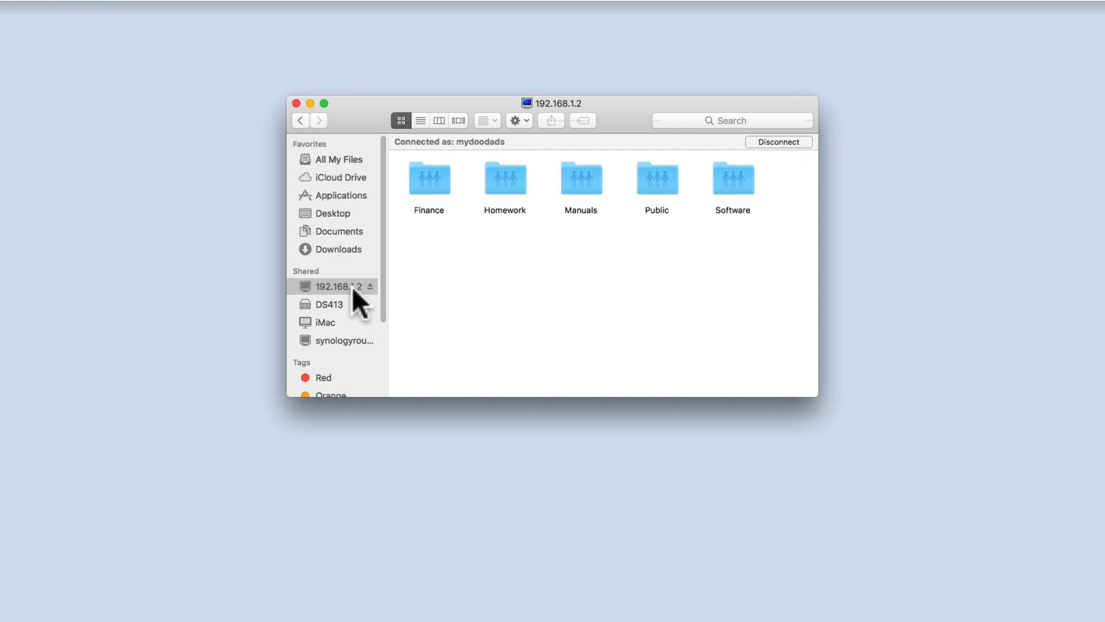
left_click(296, 102)
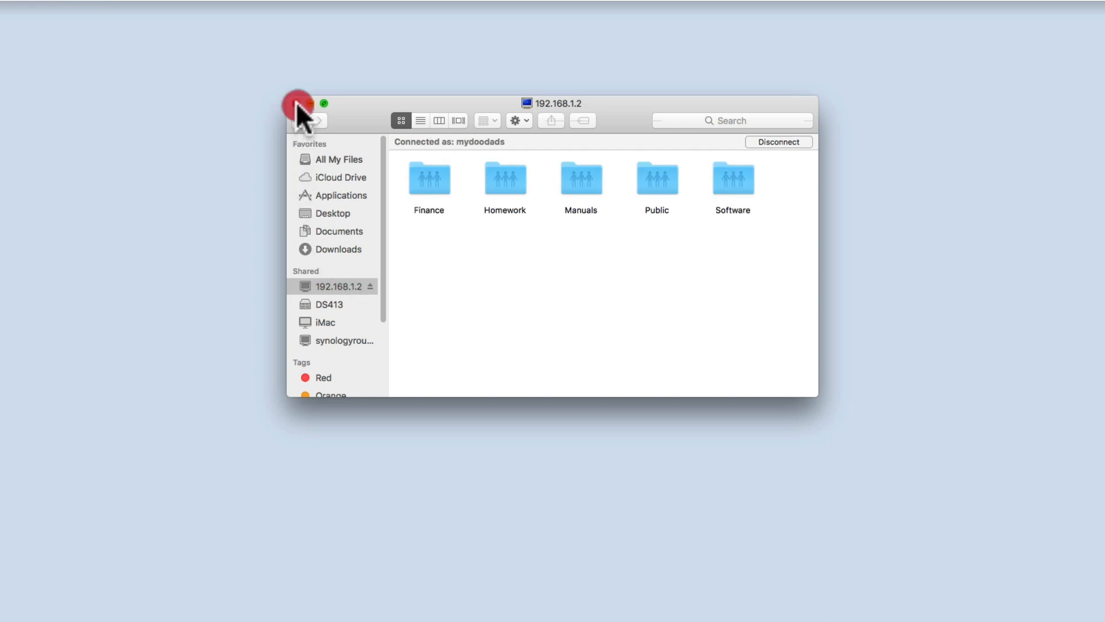
left_click(296, 103)
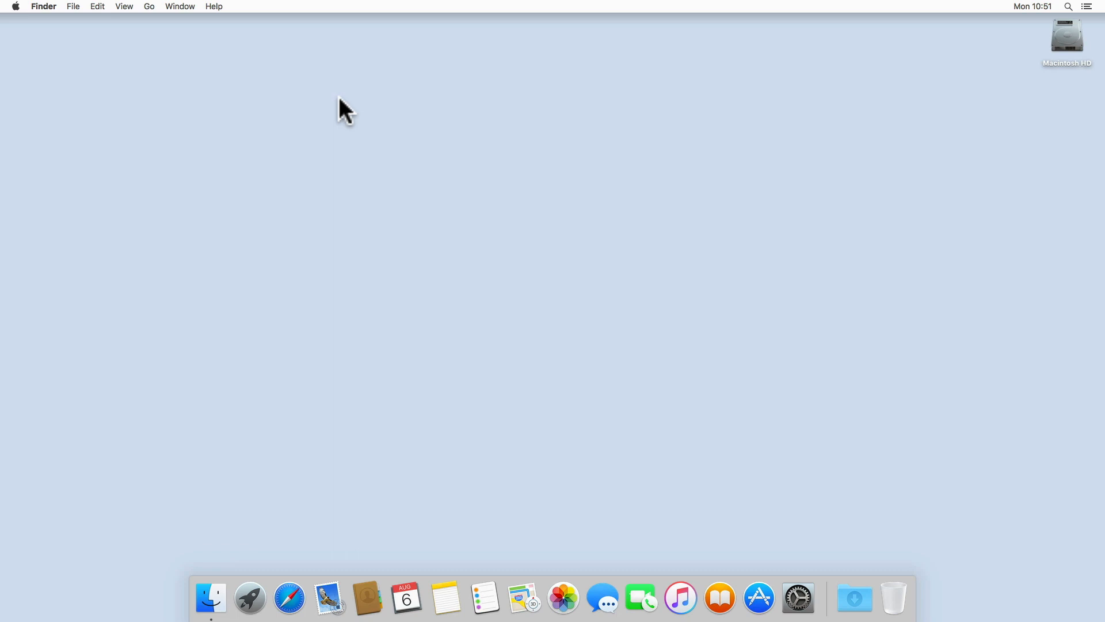
mouse_move(71, 64)
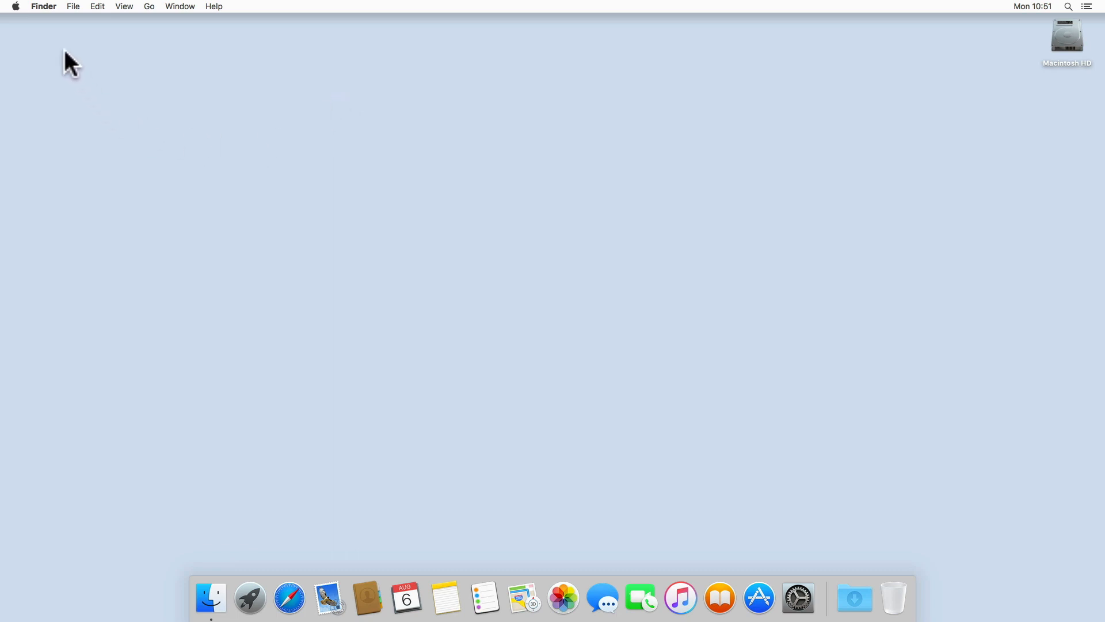
mouse_move(57, 30)
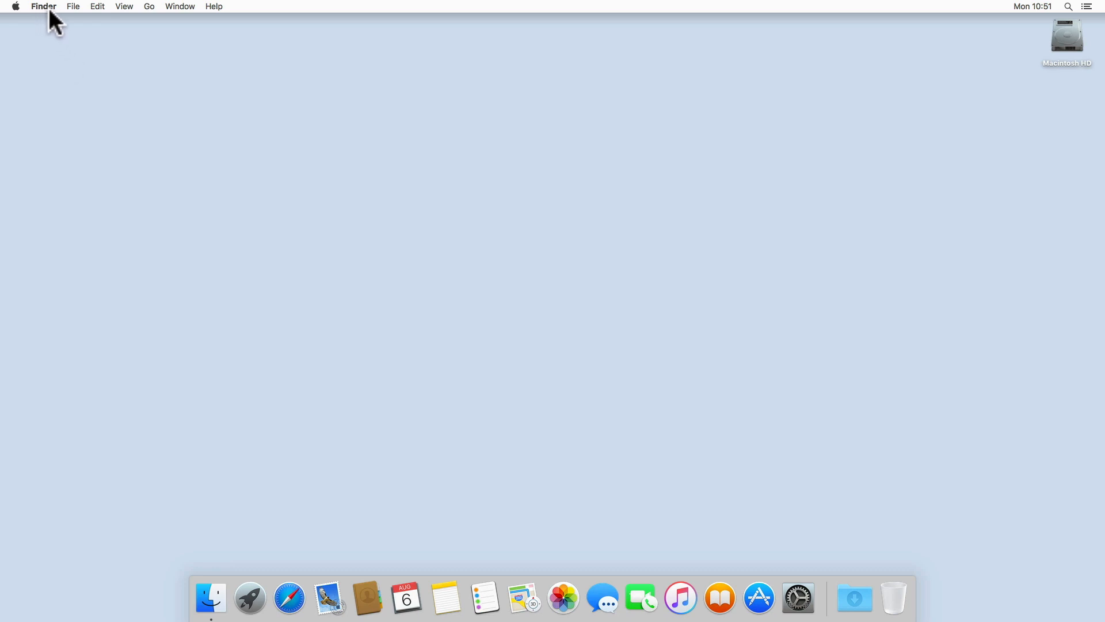
Bring up Finder's preferences on the General settings
left_click(43, 6)
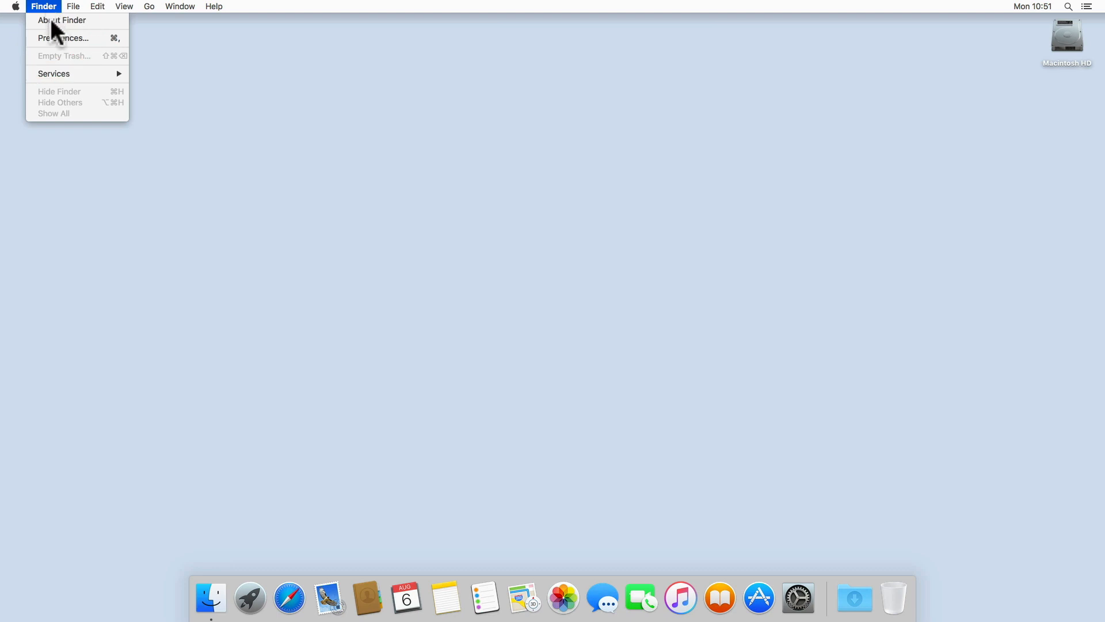
left_click(64, 37)
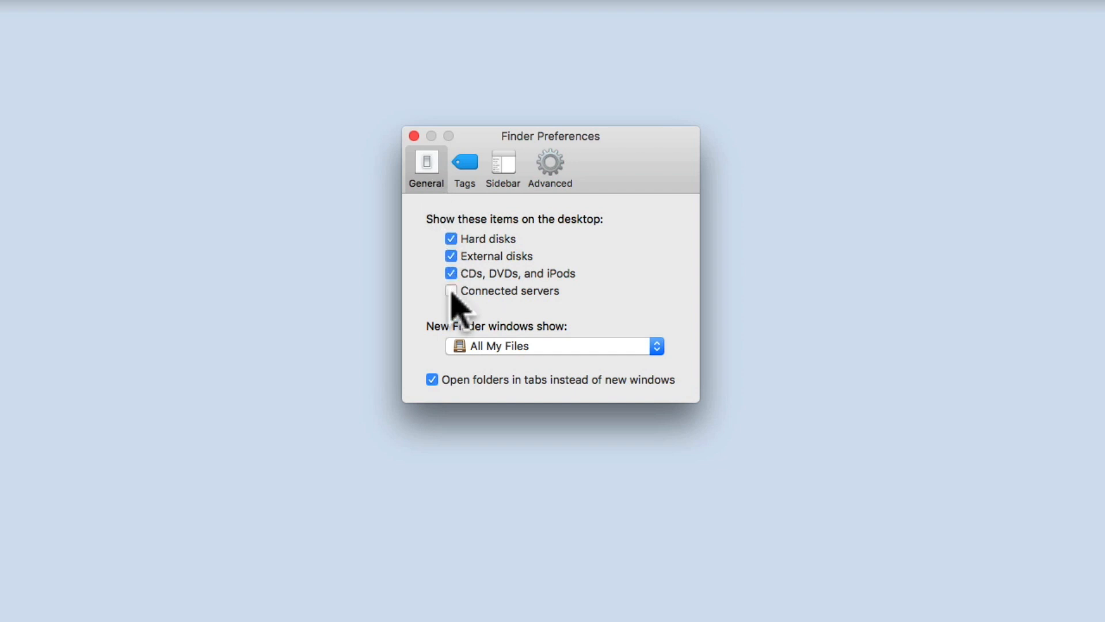
Enable Connected servers on the desktop and close the preferences window
left_click(451, 291)
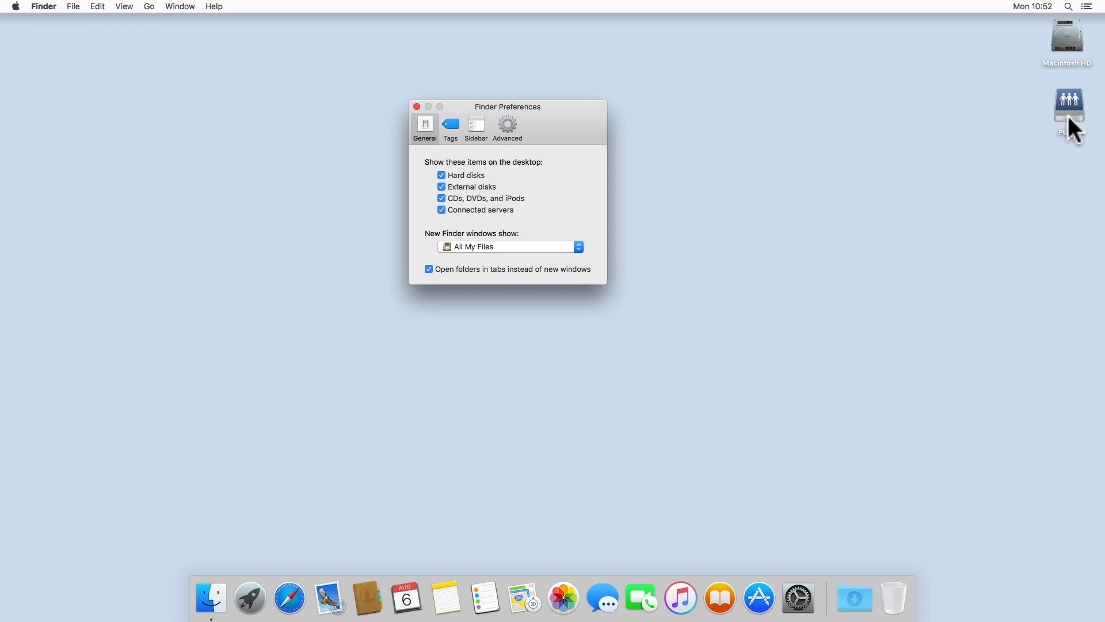
mouse_move(1019, 165)
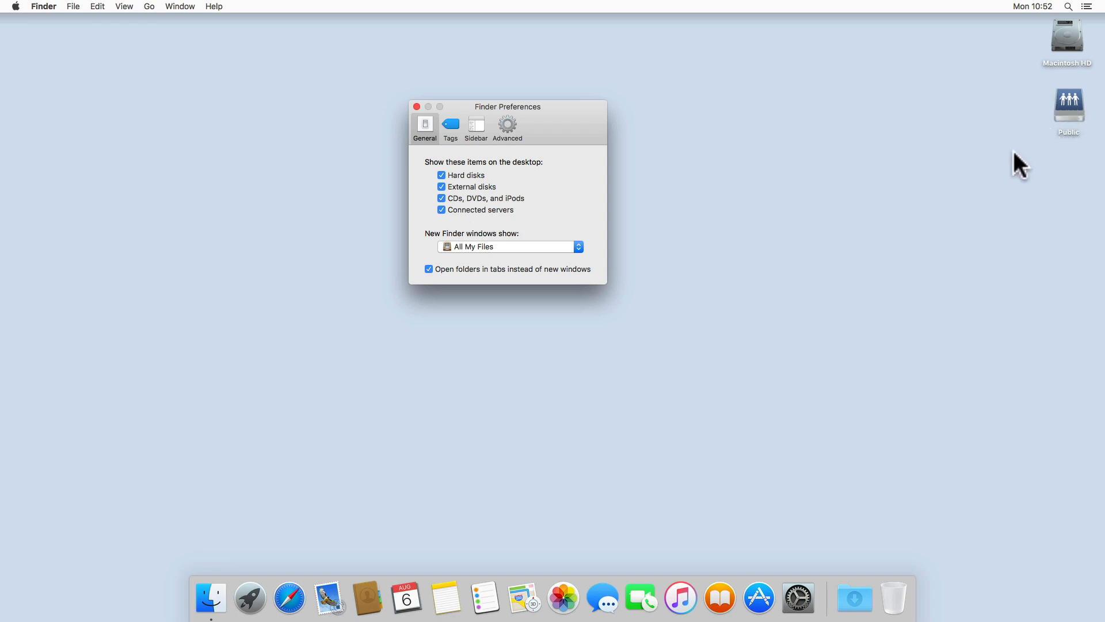
left_click(416, 106)
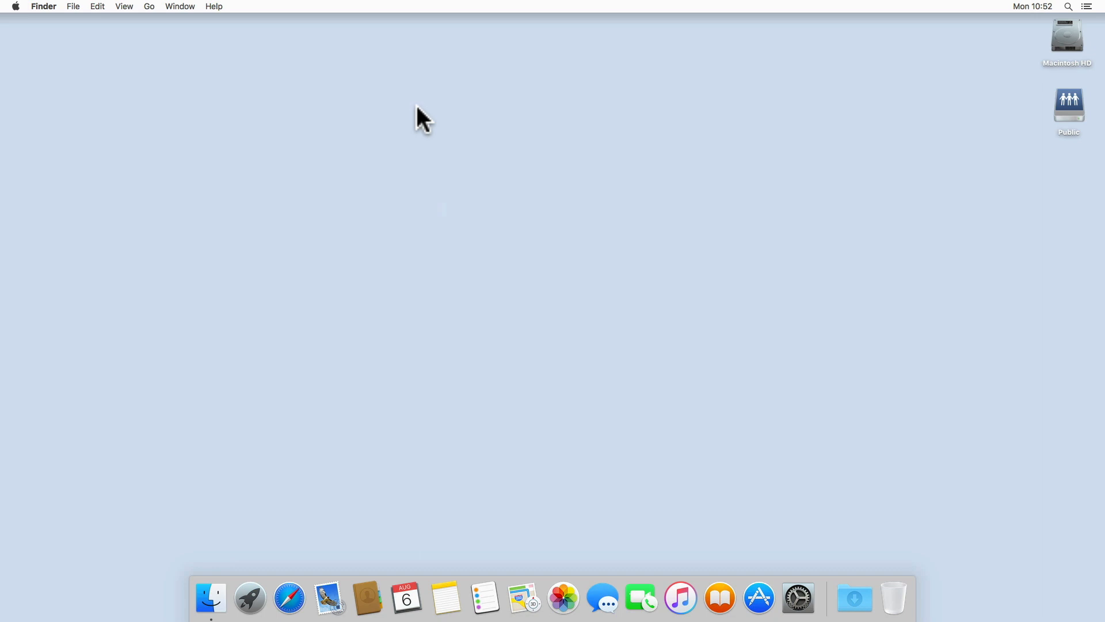
mouse_move(1084, 120)
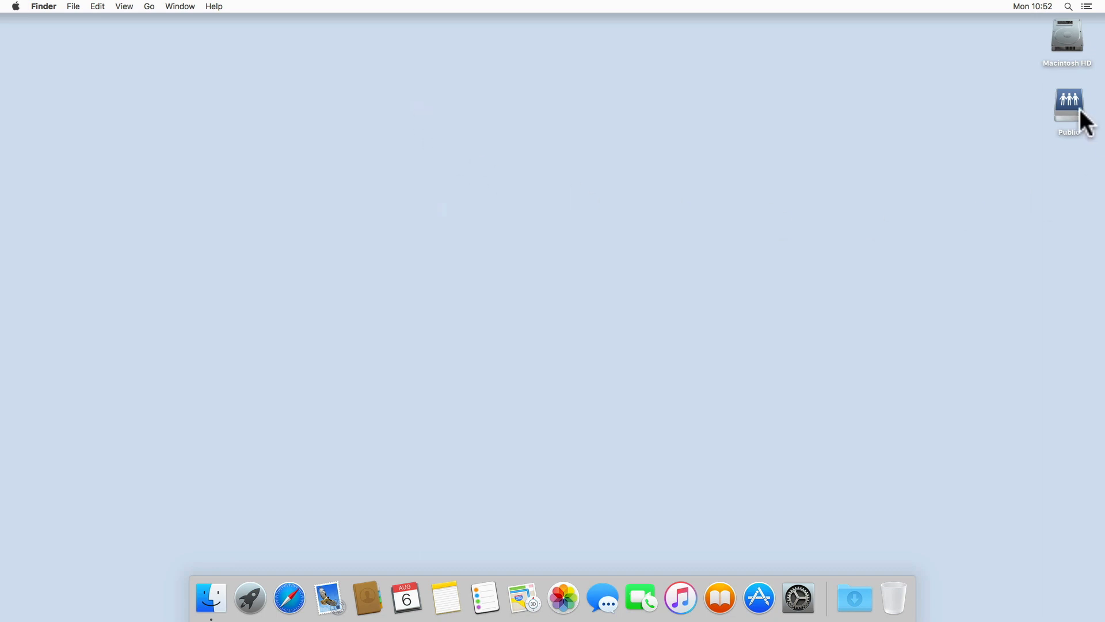
Open the Public share from the desktop to view its #recycle folder and Readme file
double_click(1069, 100)
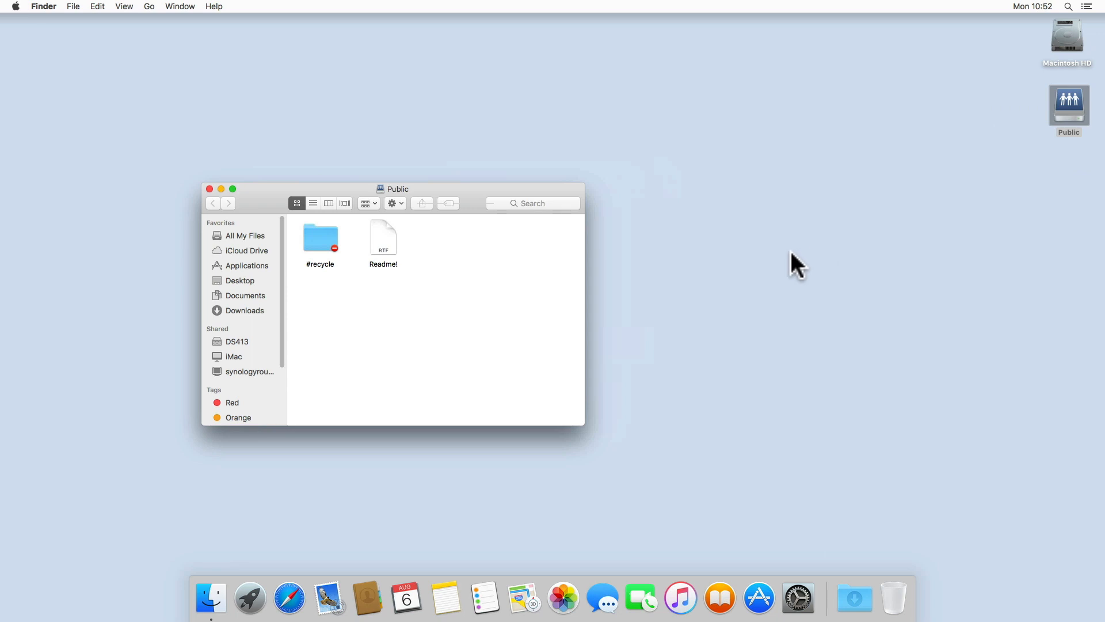